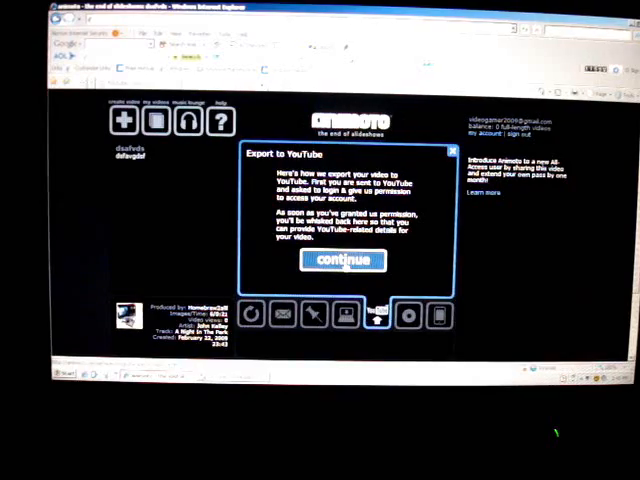
# Continue past the Export to YouTube notice back to the finished video's page
pyautogui.click(348, 260)
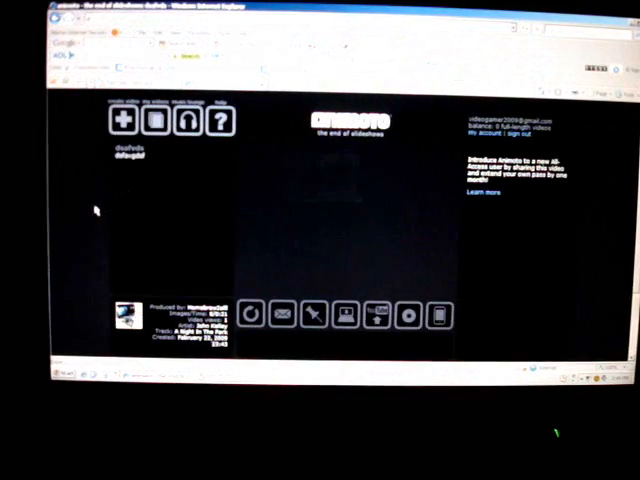
# Download the Animoto slideshow and place it on the Windows Movie Maker timeline
pyautogui.click(376, 316)
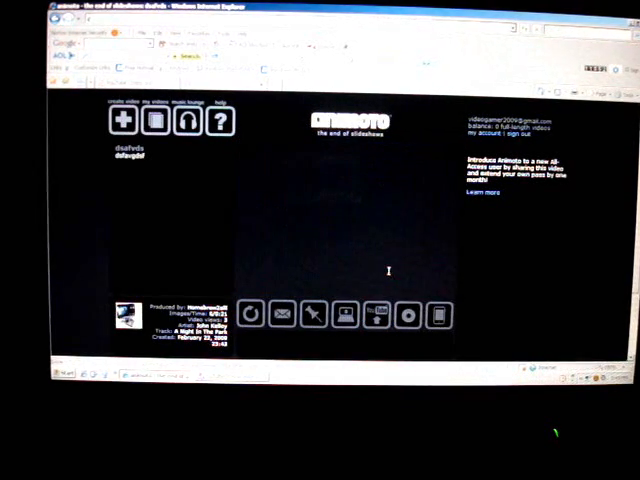
pyautogui.click(378, 316)
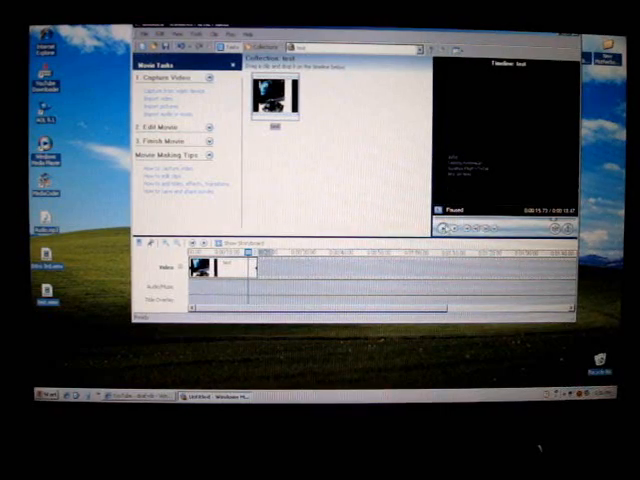
# Import a music file and place it on the Audio/Music track under the video
pyautogui.click(444, 226)
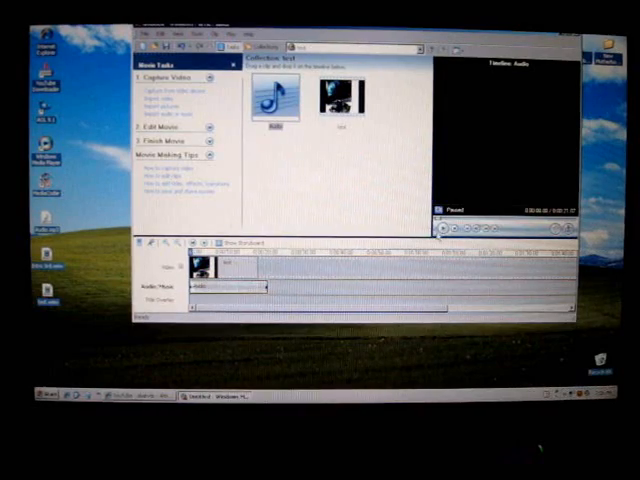
# Choose Finish Movie > Save to my computer to launch the Save Movie Wizard
pyautogui.click(446, 228)
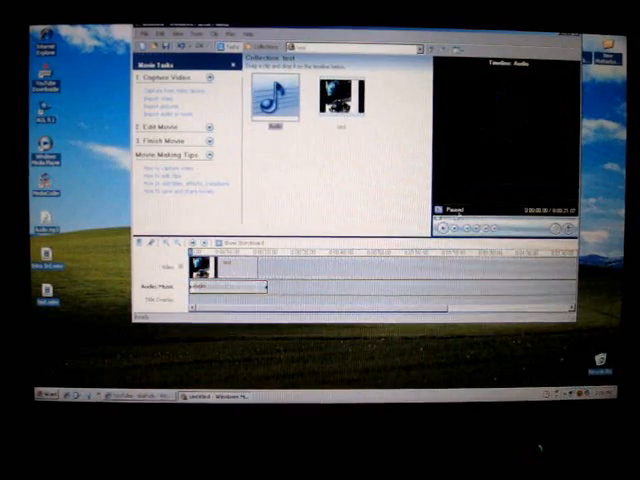
pyautogui.click(444, 228)
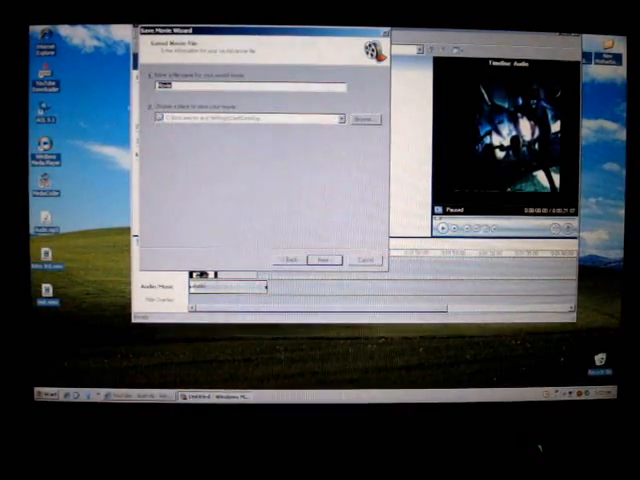
# Accept the movie name and location, keep the chosen setting, and start saving the file
pyautogui.click(322, 260)
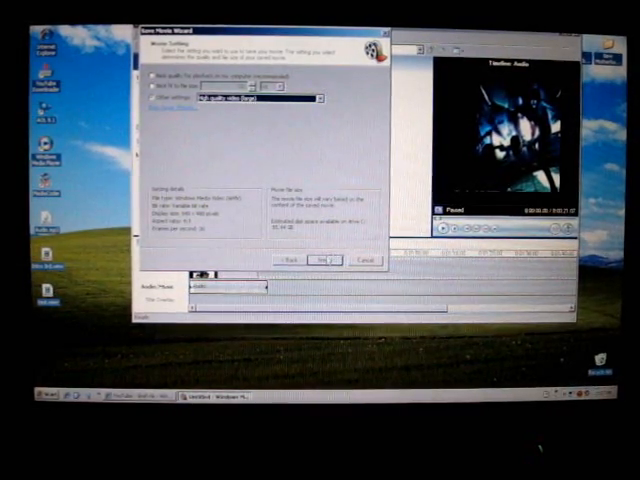
pyautogui.click(326, 260)
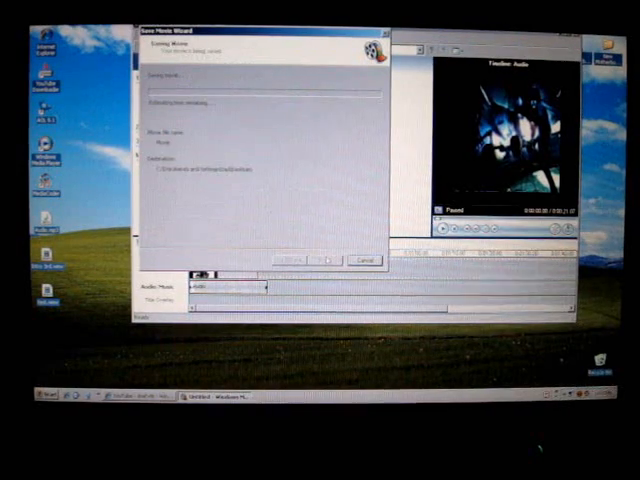